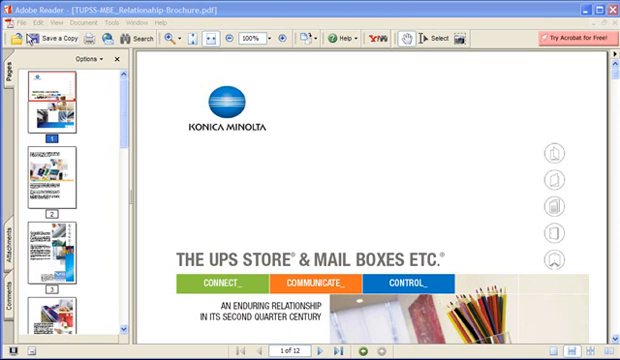
- Bring up the Fiery printer's print properties for the brochure PDF
{"action": "left_click", "coordinate": [14, 20]}
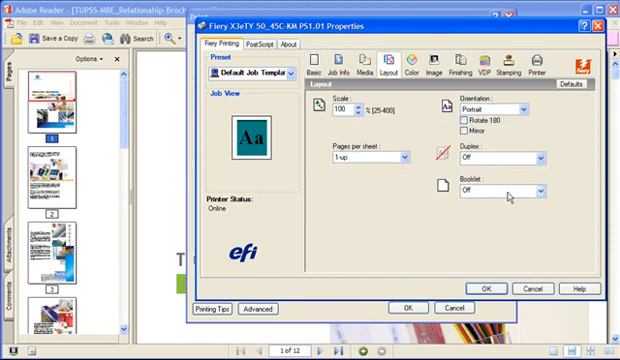
- Show the Fiery driver's Media settings with mixed media, paper size and tray
{"action": "left_click", "coordinate": [544, 190]}
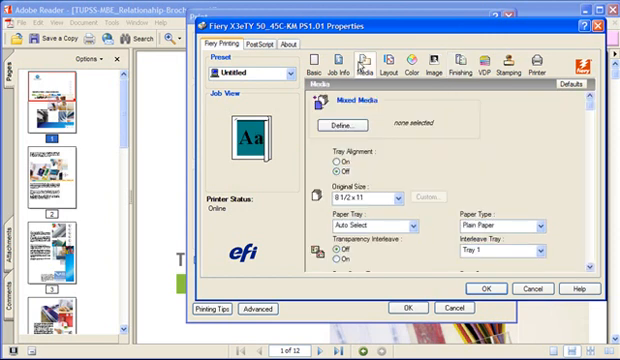
{"action": "mouse_move", "coordinate": [358, 108]}
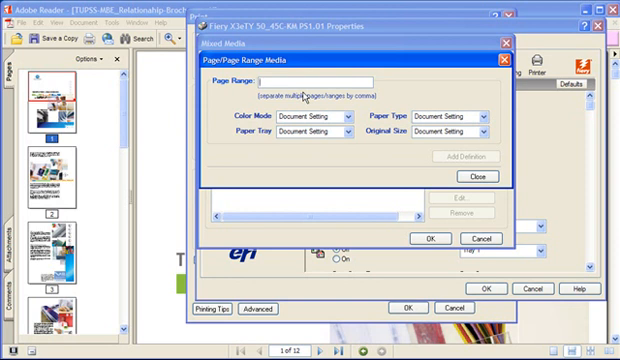
- Add a mixed media definition printing pages 2-12 in Grayscale and close the dialog
{"action": "type", "text": "2-12"}
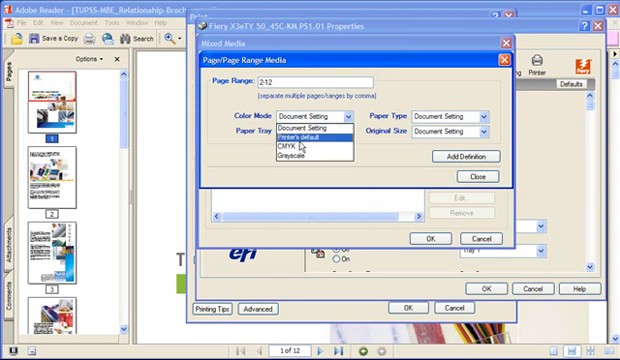
{"action": "left_click", "coordinate": [300, 164]}
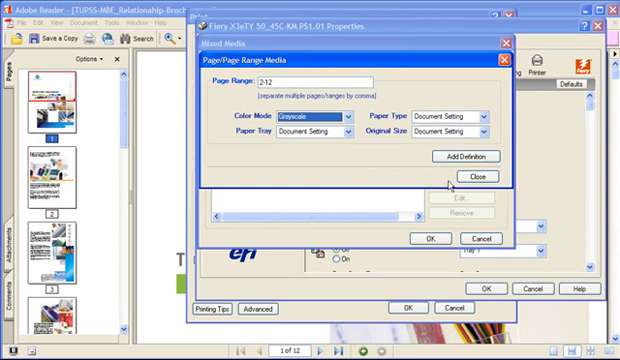
{"action": "left_click", "coordinate": [478, 160]}
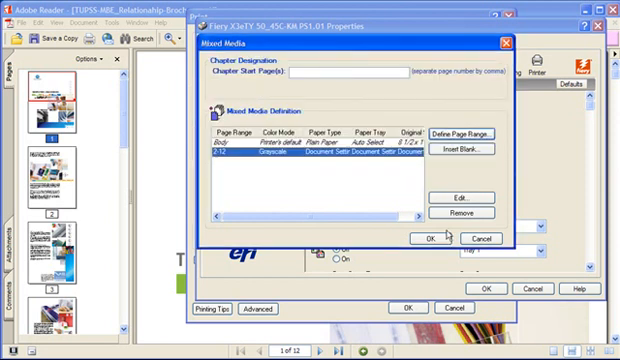
{"action": "left_click", "coordinate": [430, 236]}
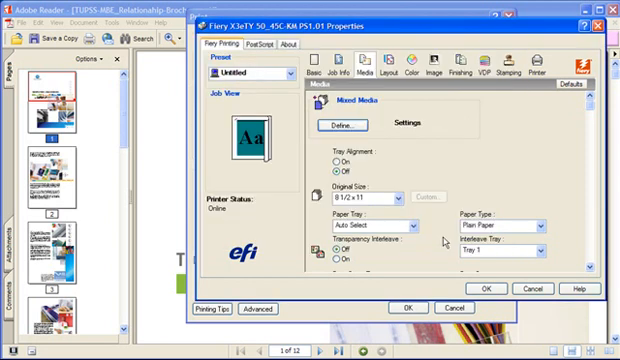